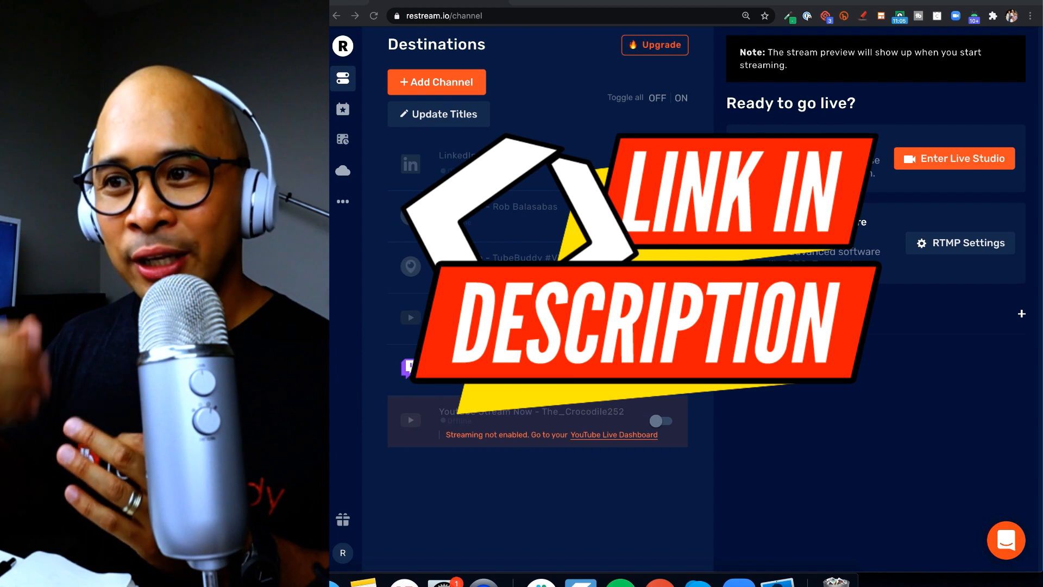
- Add a Facebook Live destination streaming to the personal profile and save it
{"action": "left_click", "coordinate": [660, 370]}
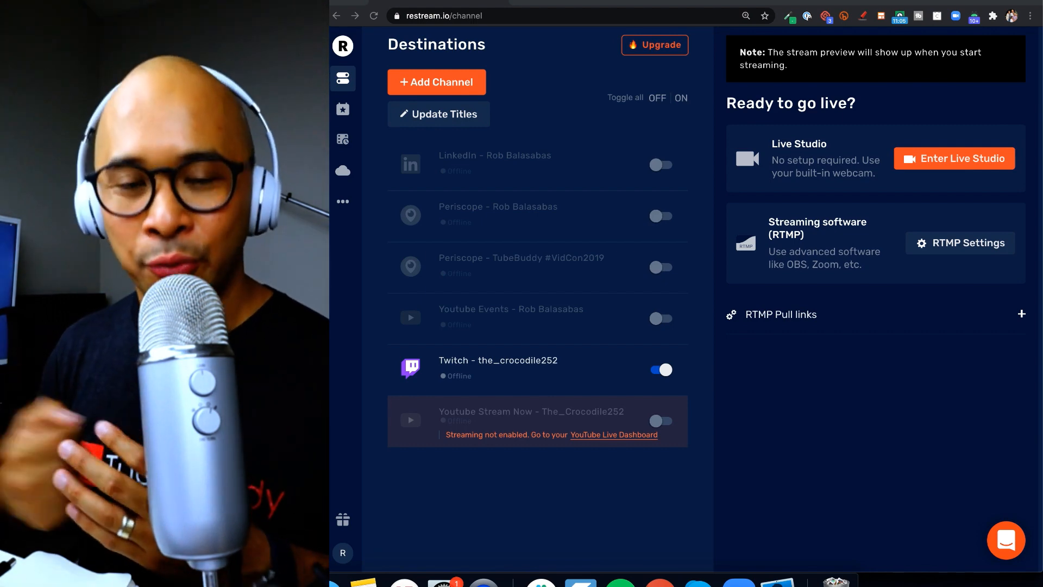
{"action": "mouse_move", "coordinate": [623, 355]}
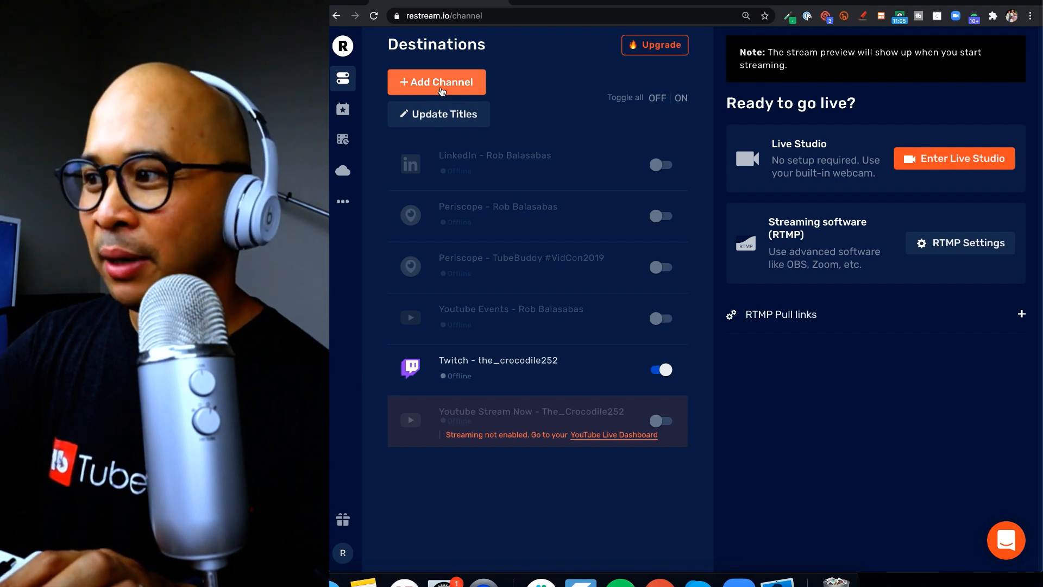
{"action": "left_click", "coordinate": [436, 82]}
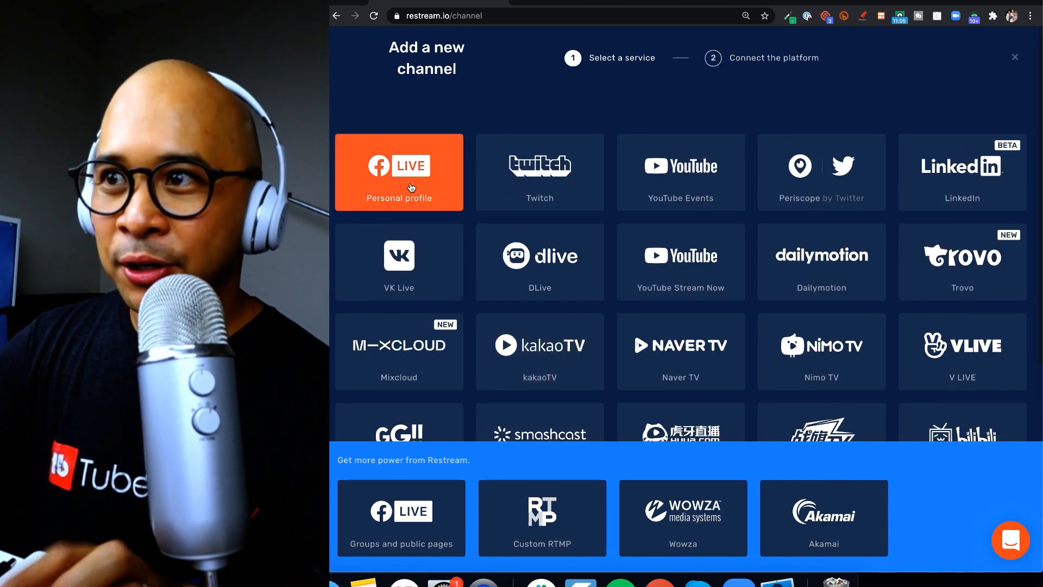
{"action": "left_click", "coordinate": [398, 173]}
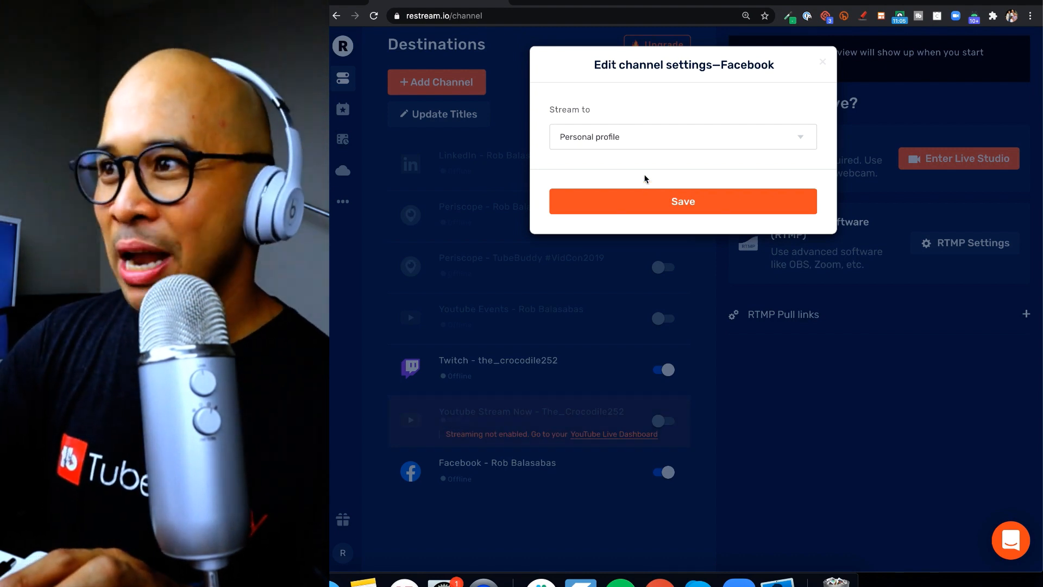
{"action": "mouse_move", "coordinate": [654, 144]}
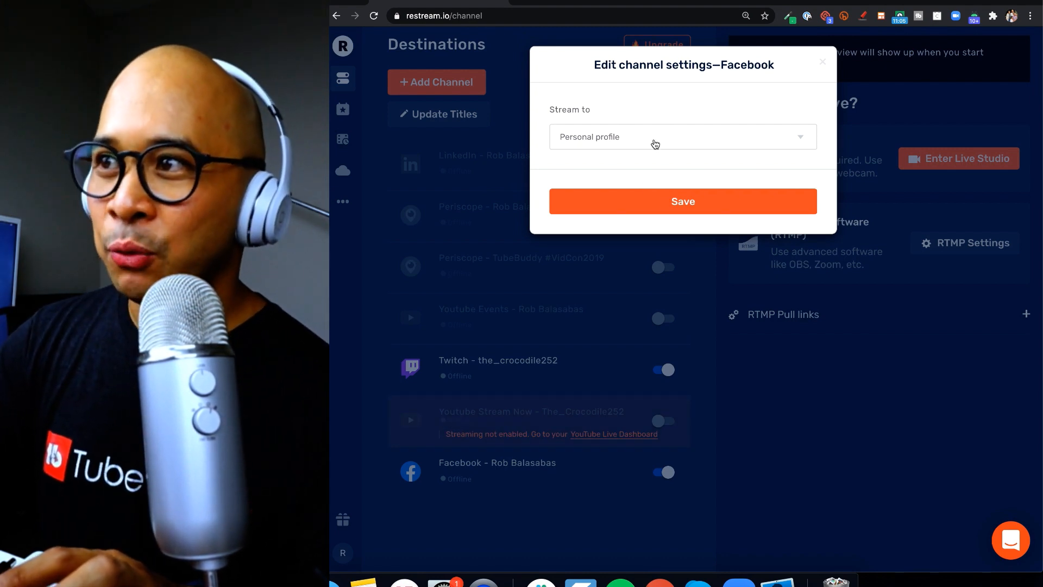
{"action": "left_click", "coordinate": [681, 136]}
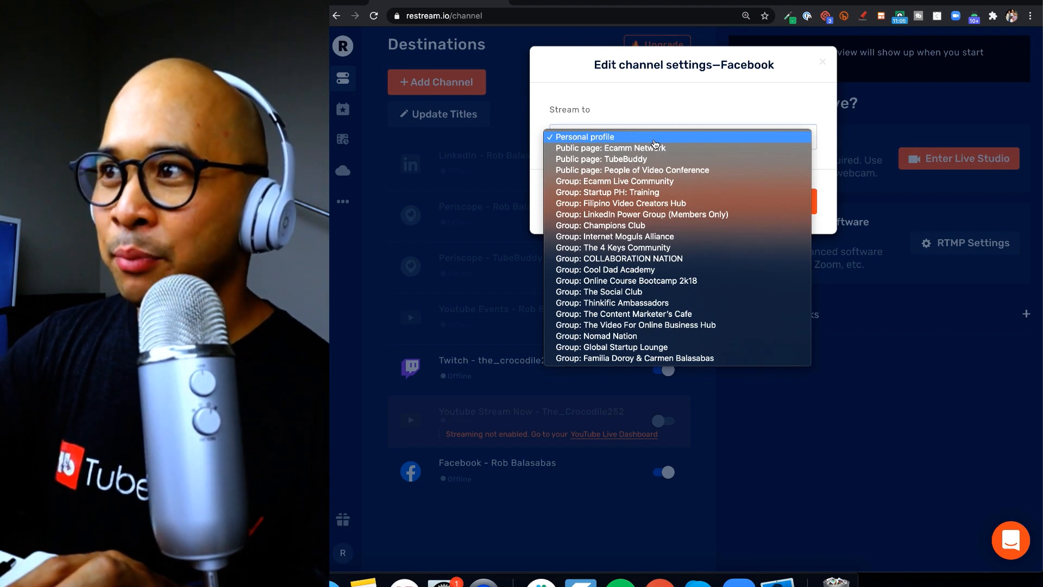
{"action": "left_click", "coordinate": [584, 136]}
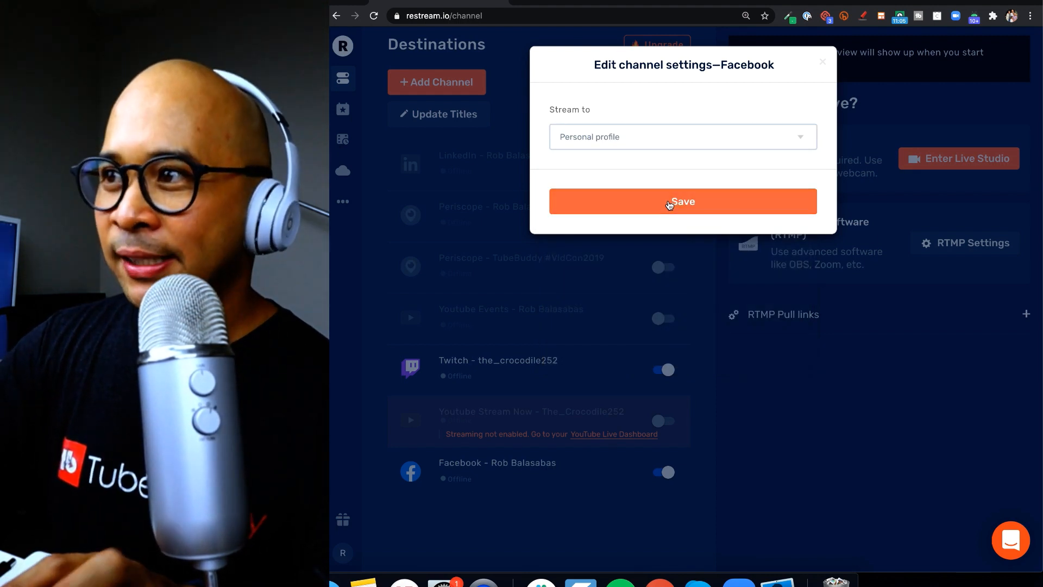
{"action": "left_click", "coordinate": [681, 201]}
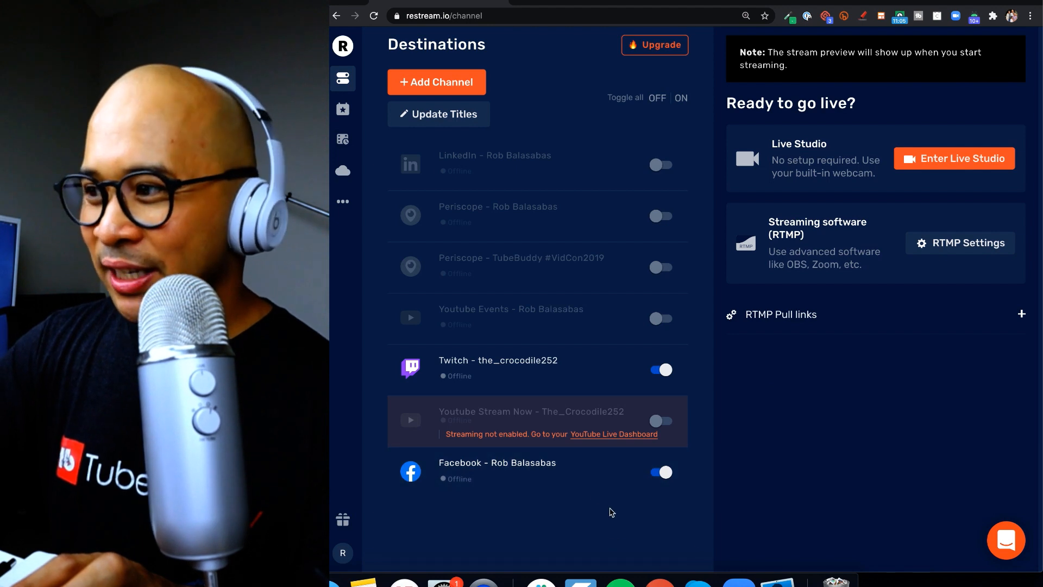
{"action": "mouse_move", "coordinate": [575, 494]}
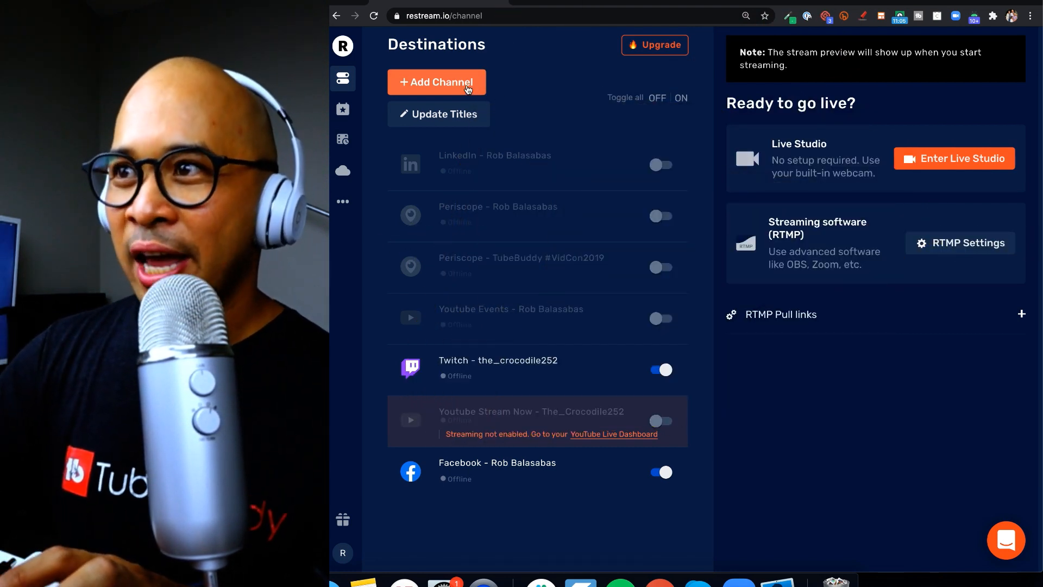
- Add another Facebook destination and connect the Facebook account
{"action": "left_click", "coordinate": [436, 82]}
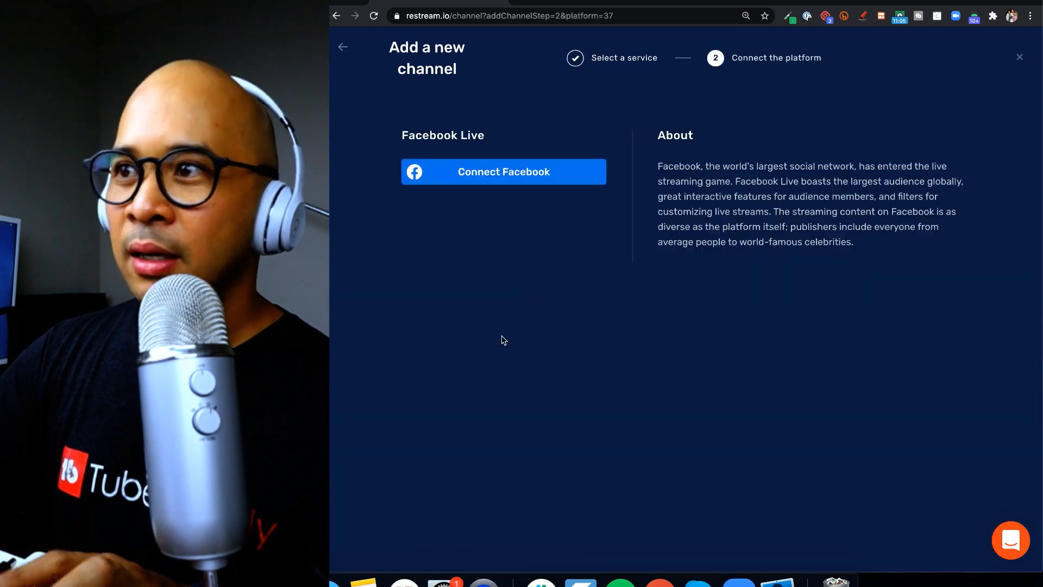
{"action": "left_click", "coordinate": [503, 172]}
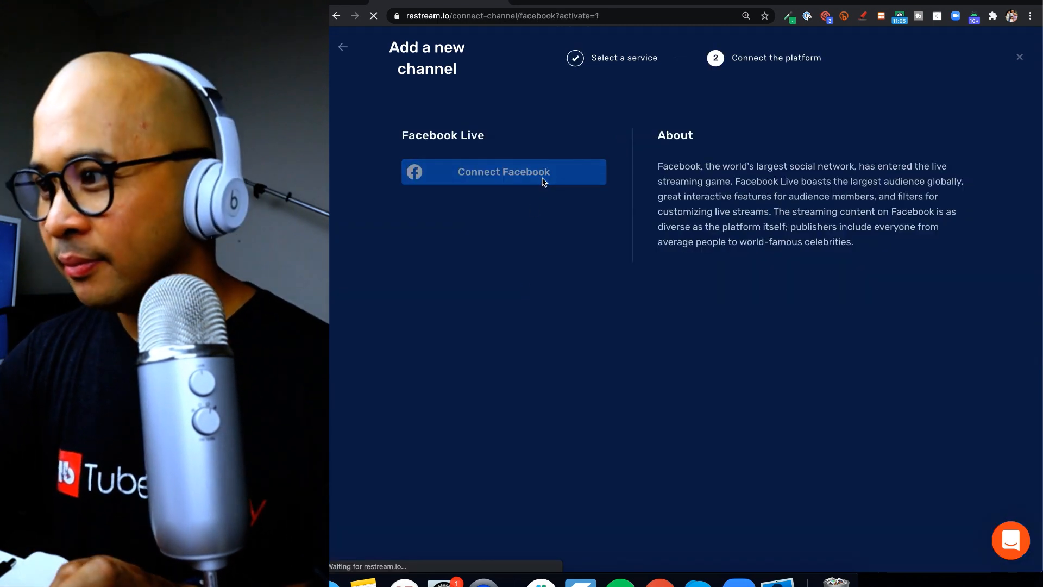
{"action": "left_click", "coordinate": [503, 171]}
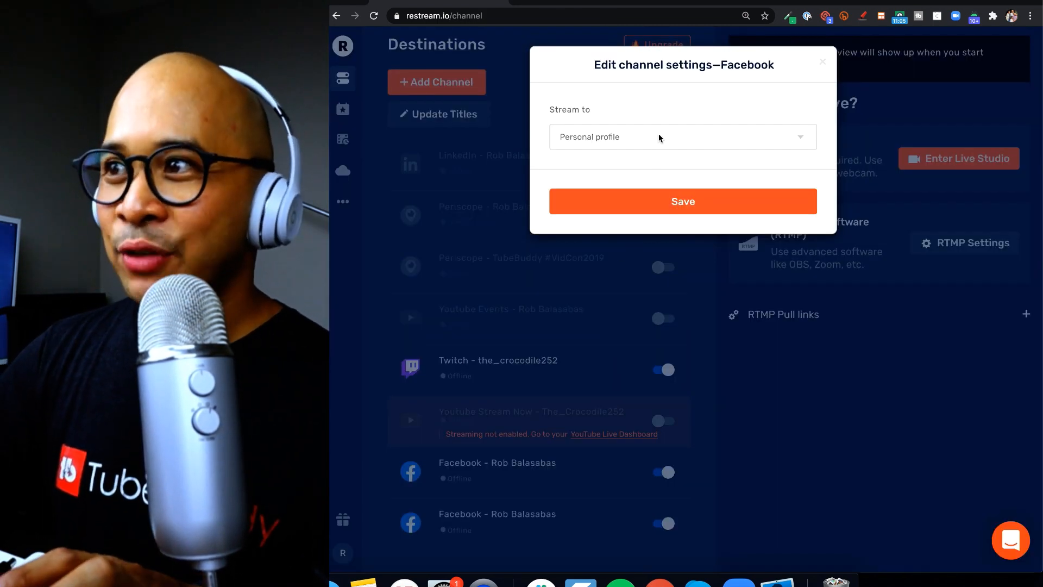
{"action": "left_click", "coordinate": [682, 136]}
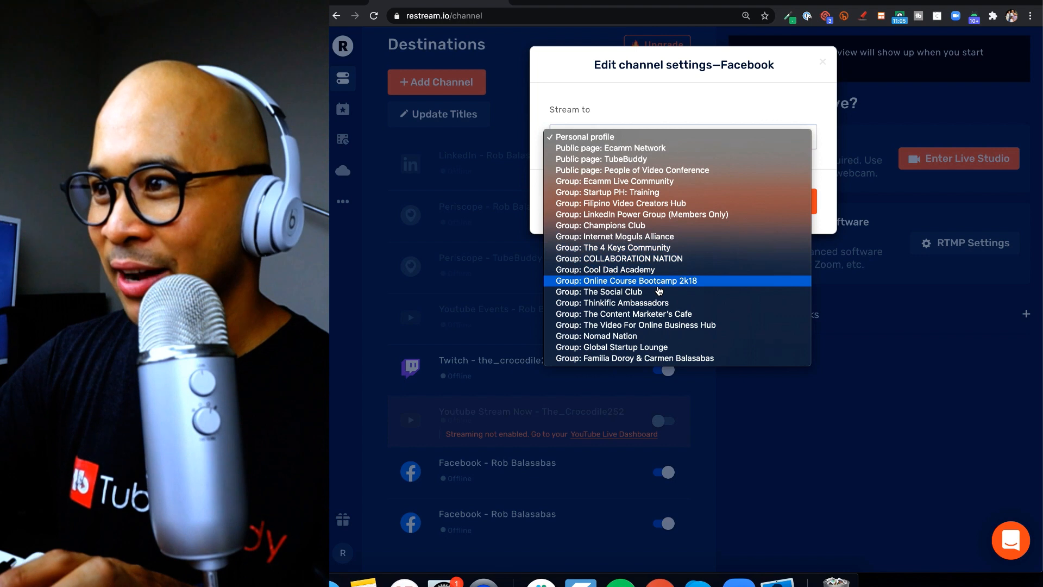
- Target The Content Marketer's Cafe group, save, and request adding the Restream app
{"action": "left_click", "coordinate": [623, 313]}
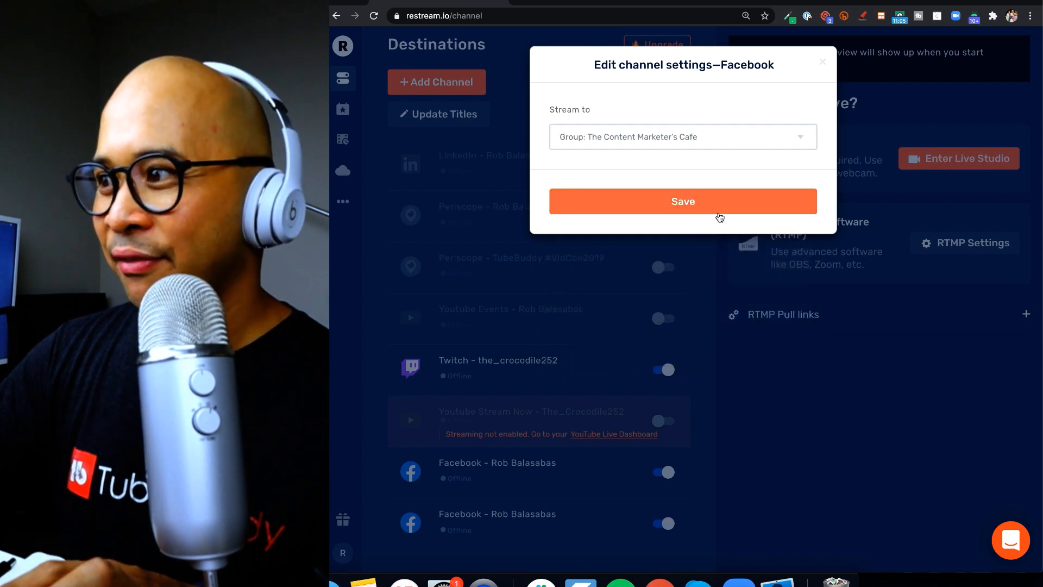
{"action": "left_click", "coordinate": [681, 201]}
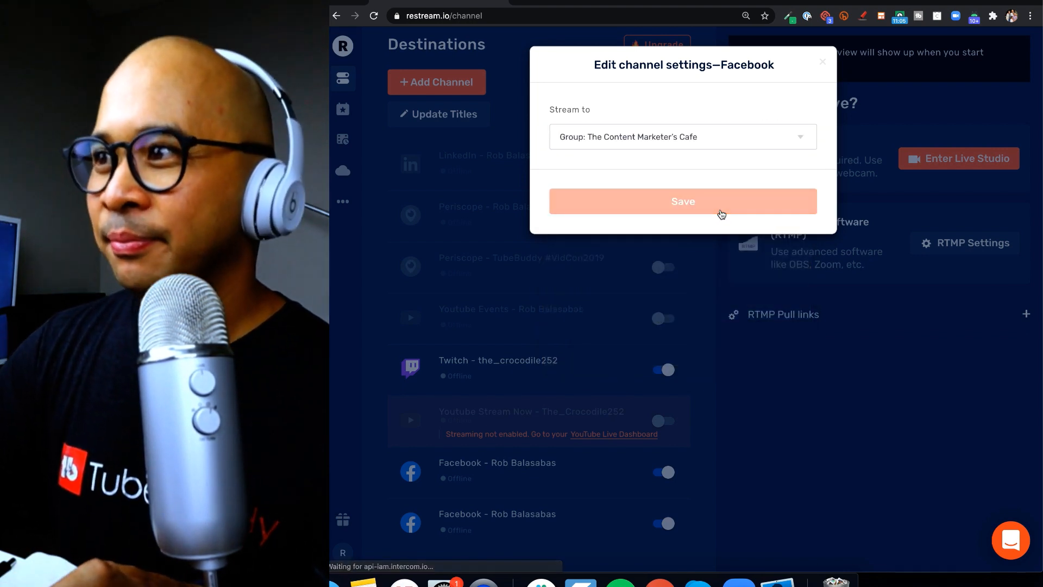
{"action": "left_click", "coordinate": [682, 201]}
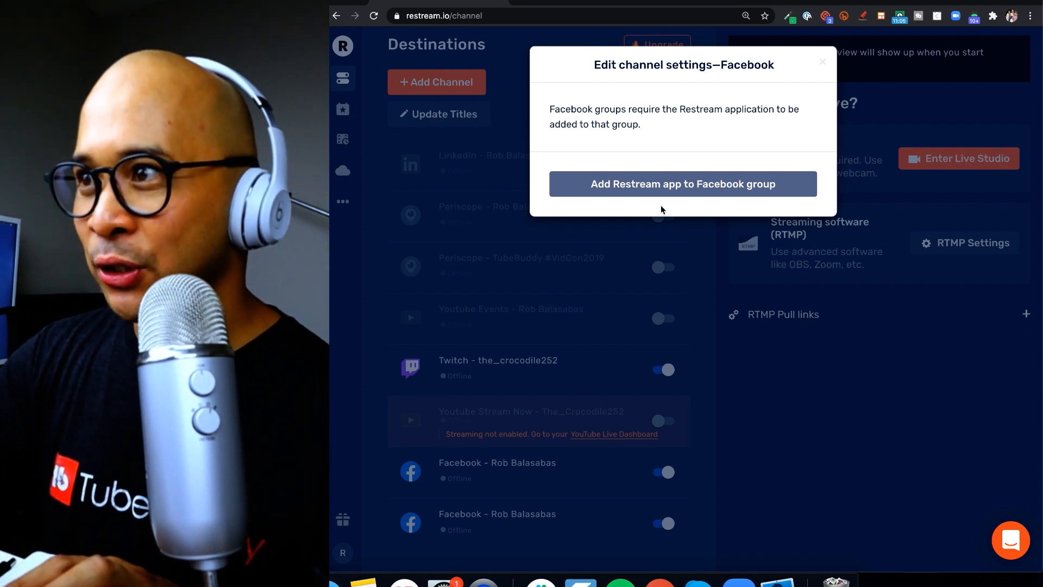
{"action": "left_click", "coordinate": [682, 183]}
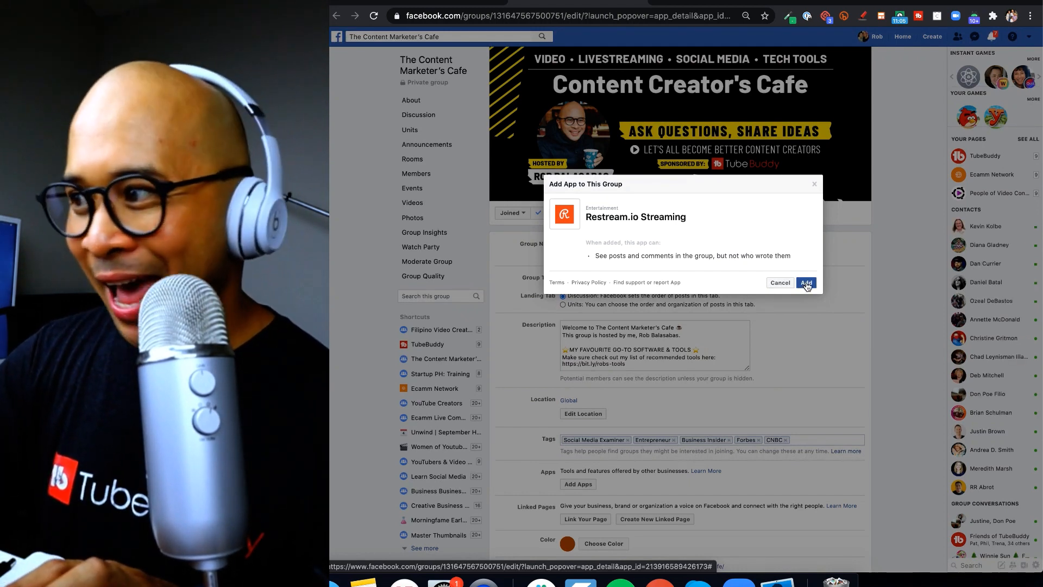
- Approve adding Restream.io Streaming to The Content Marketer's Cafe group and finish
{"action": "left_click", "coordinate": [806, 282]}
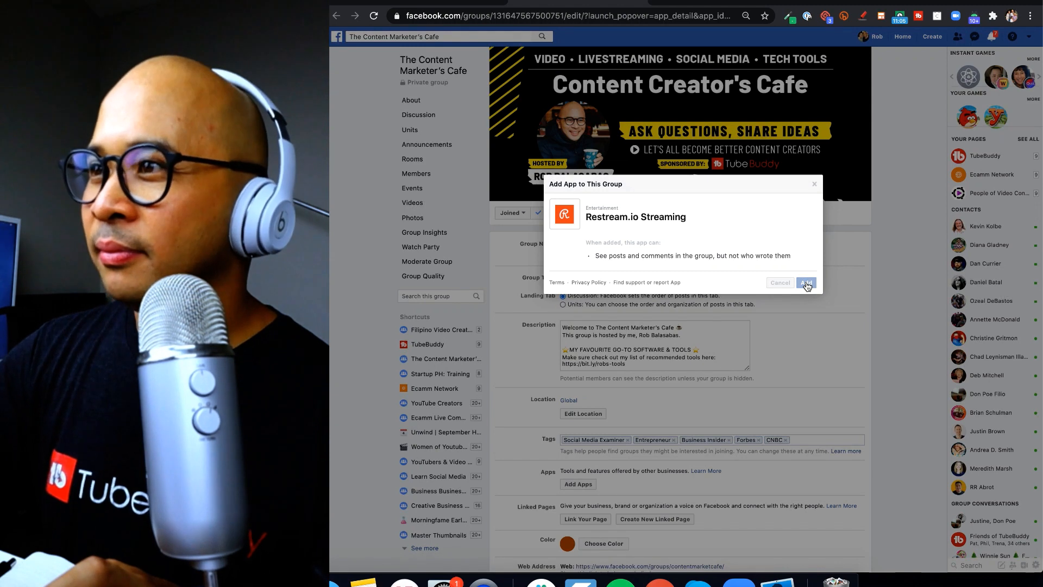
{"action": "left_click", "coordinate": [806, 282]}
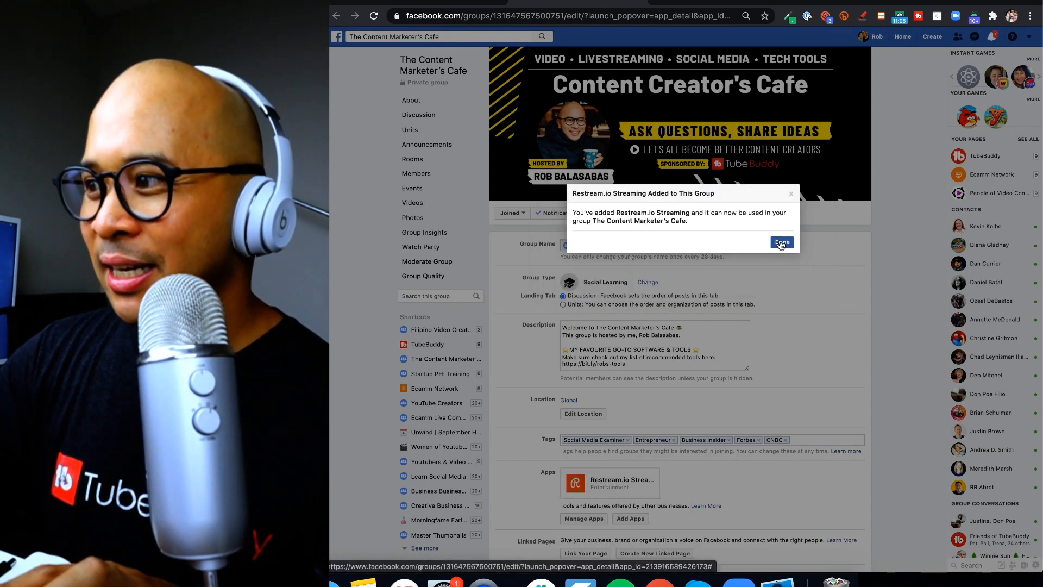
{"action": "left_click", "coordinate": [780, 241]}
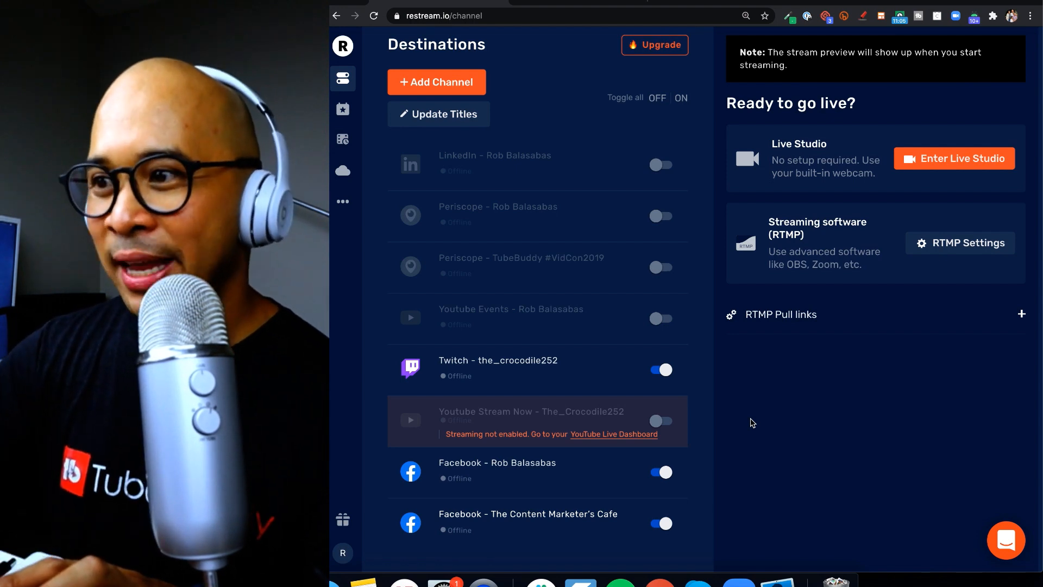
{"action": "mouse_move", "coordinate": [521, 61]}
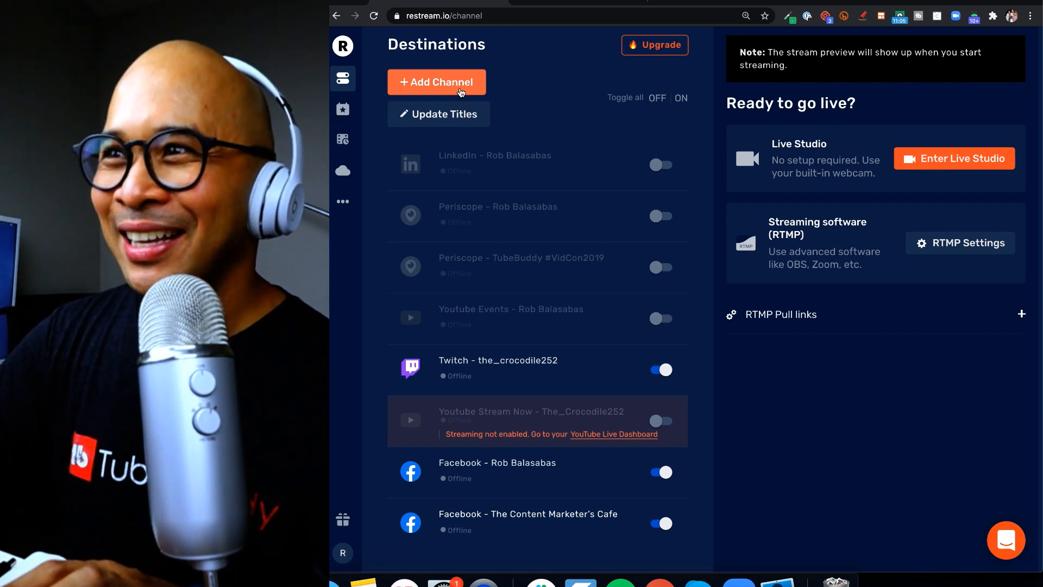
- Add a Facebook groups-and-pages destination targeting the TubeBuddy public page and save
{"action": "left_click", "coordinate": [437, 82]}
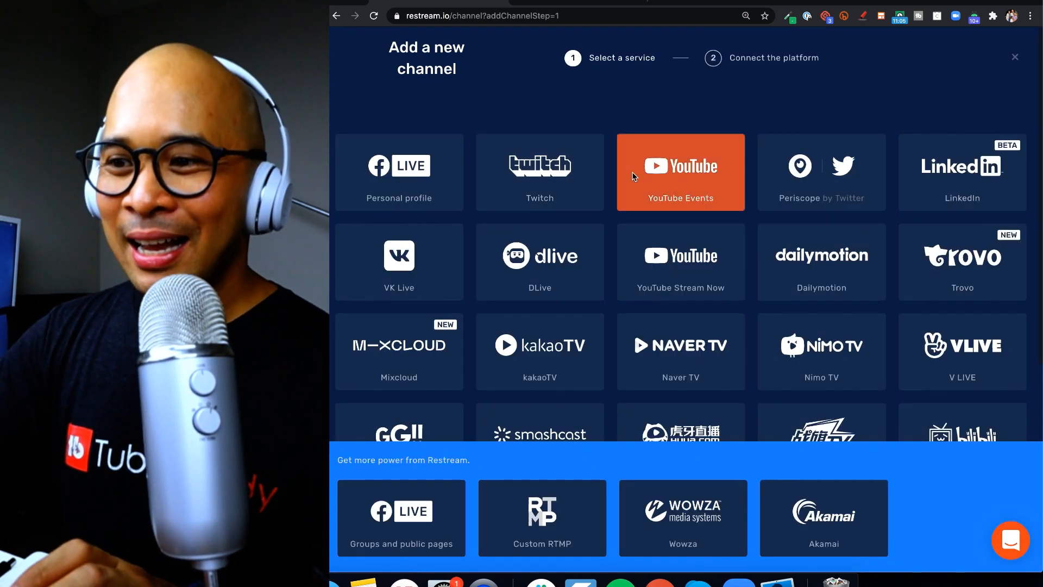
{"action": "mouse_move", "coordinate": [401, 518]}
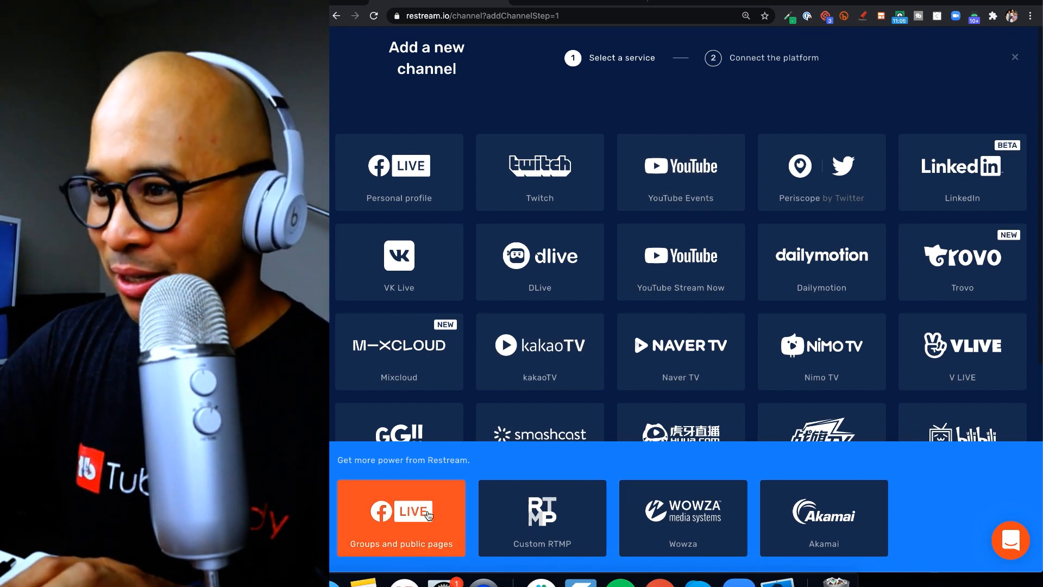
{"action": "left_click", "coordinate": [400, 517]}
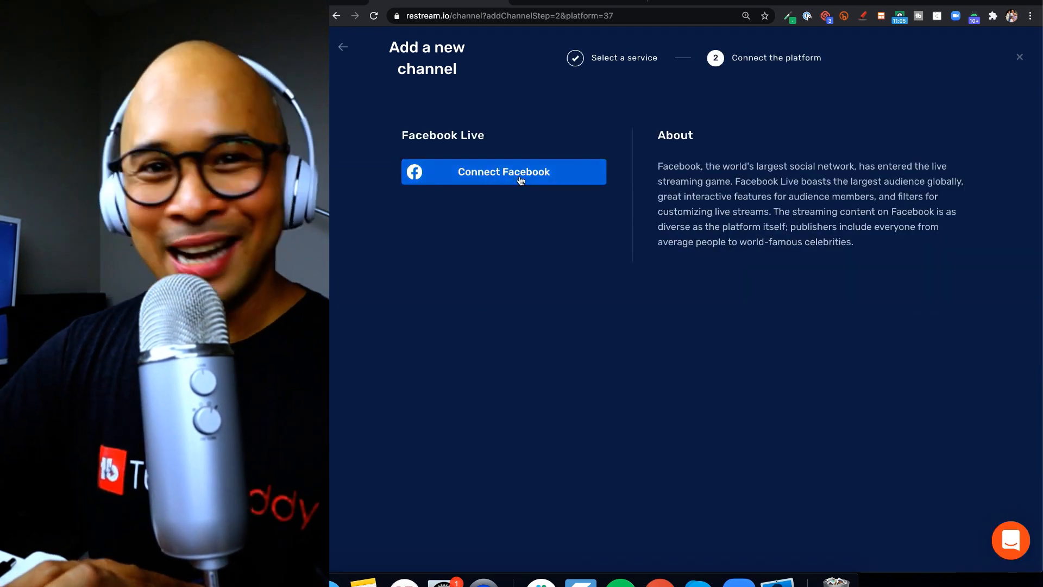
{"action": "left_click", "coordinate": [503, 172]}
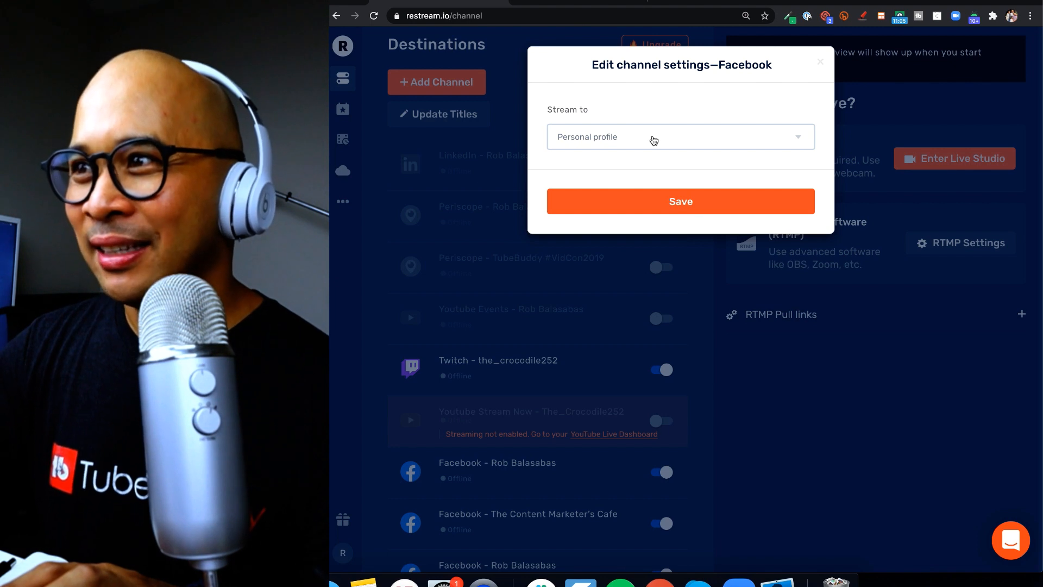
{"action": "left_click", "coordinate": [679, 136]}
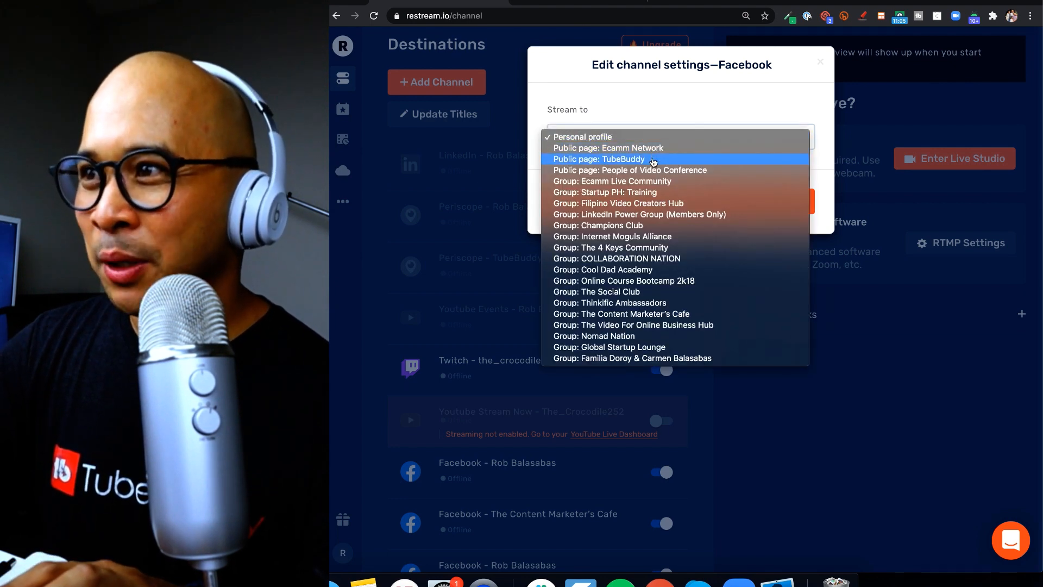
{"action": "left_click", "coordinate": [599, 159]}
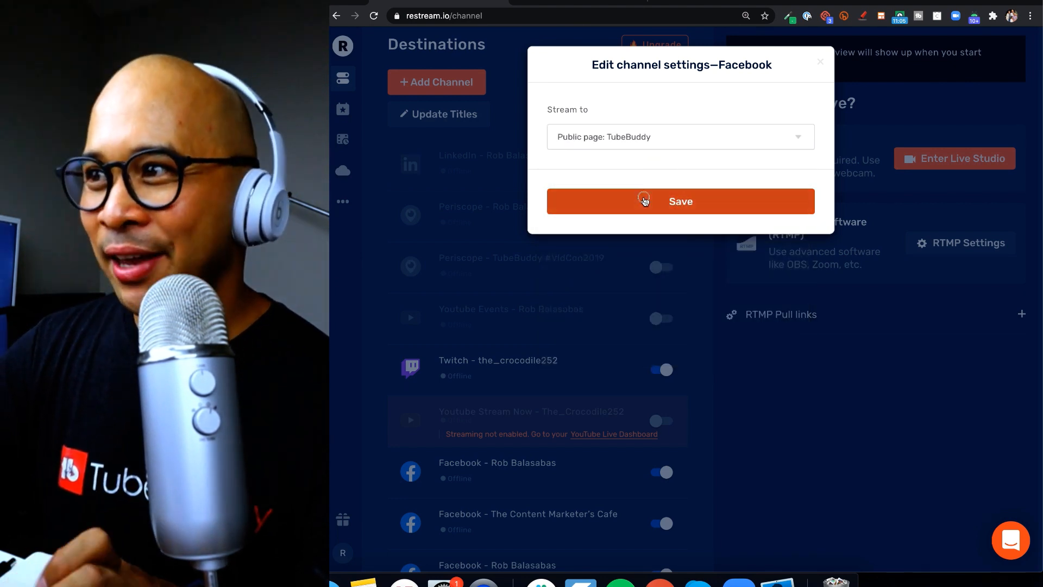
{"action": "left_click", "coordinate": [680, 201]}
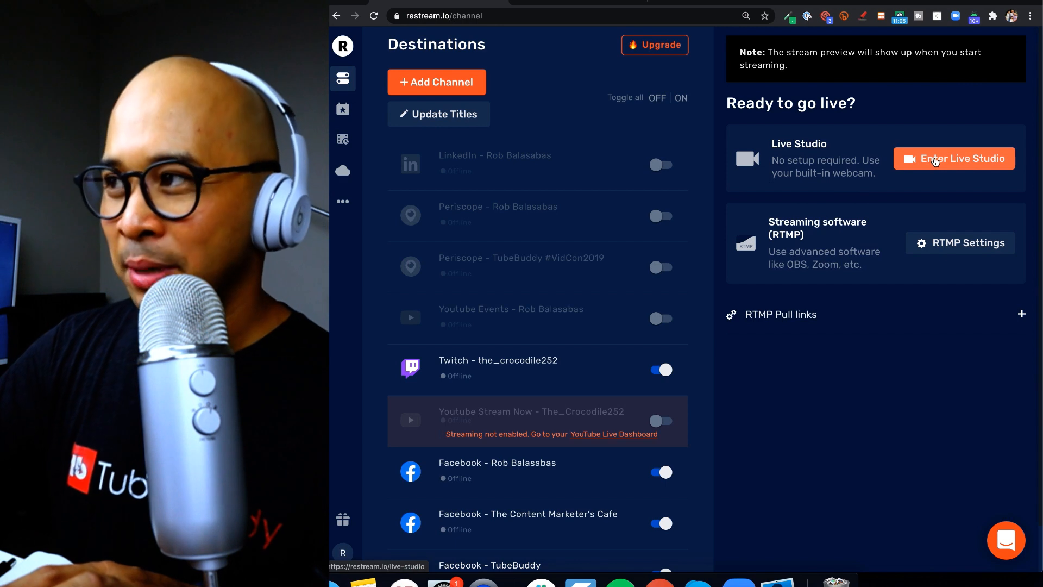
- Enter Live Studio, open SETUP, and switch off the Twitch destination
{"action": "left_click", "coordinate": [955, 158]}
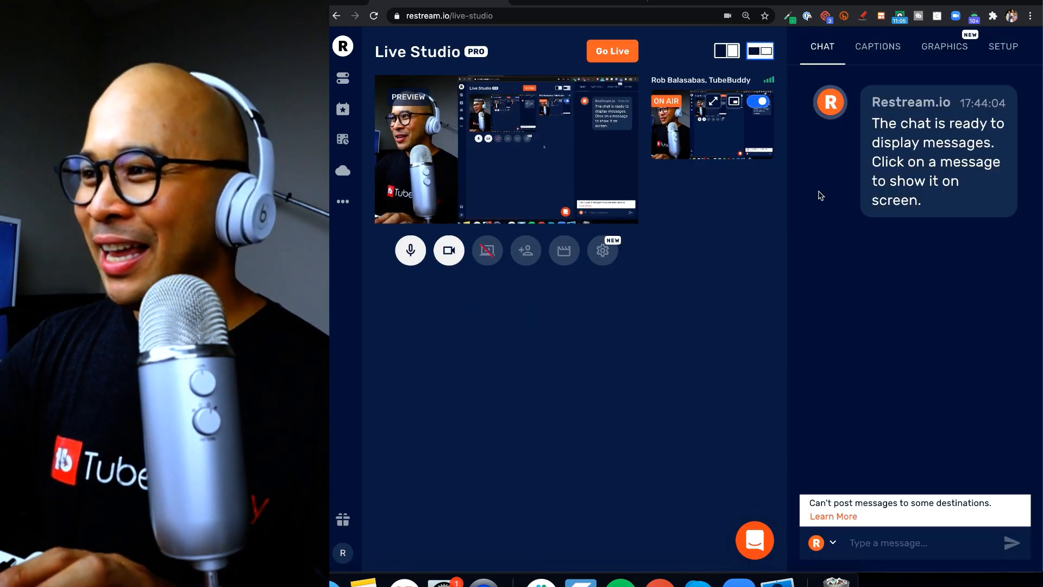
{"action": "mouse_move", "coordinate": [949, 230]}
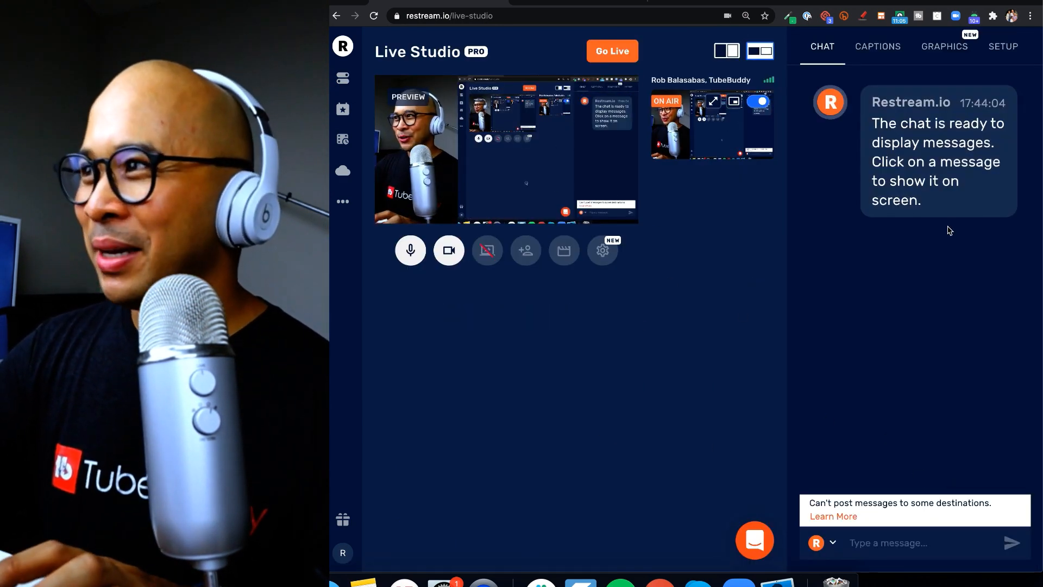
{"action": "mouse_move", "coordinate": [915, 150]}
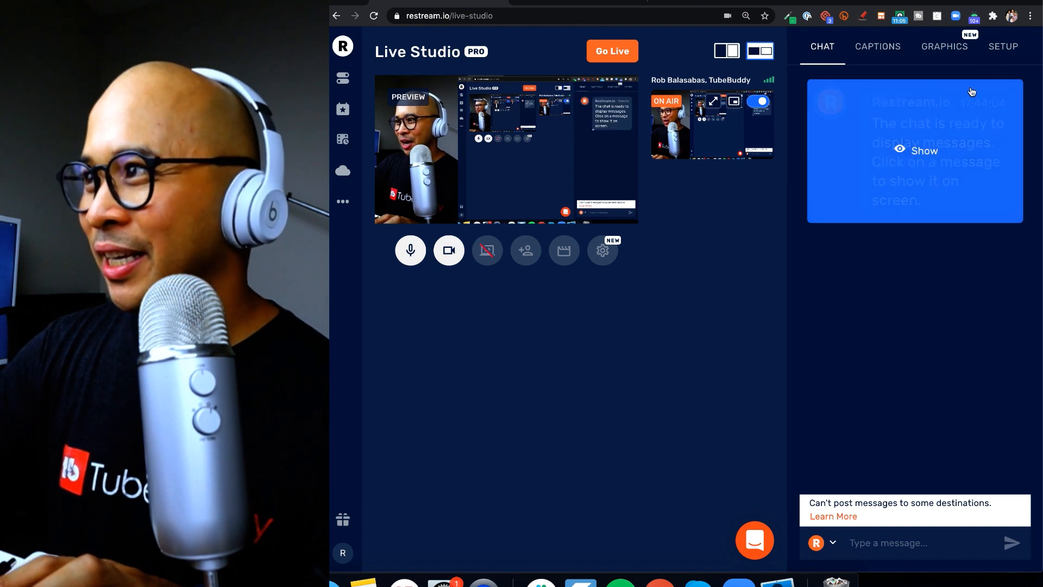
{"action": "left_click", "coordinate": [1002, 47]}
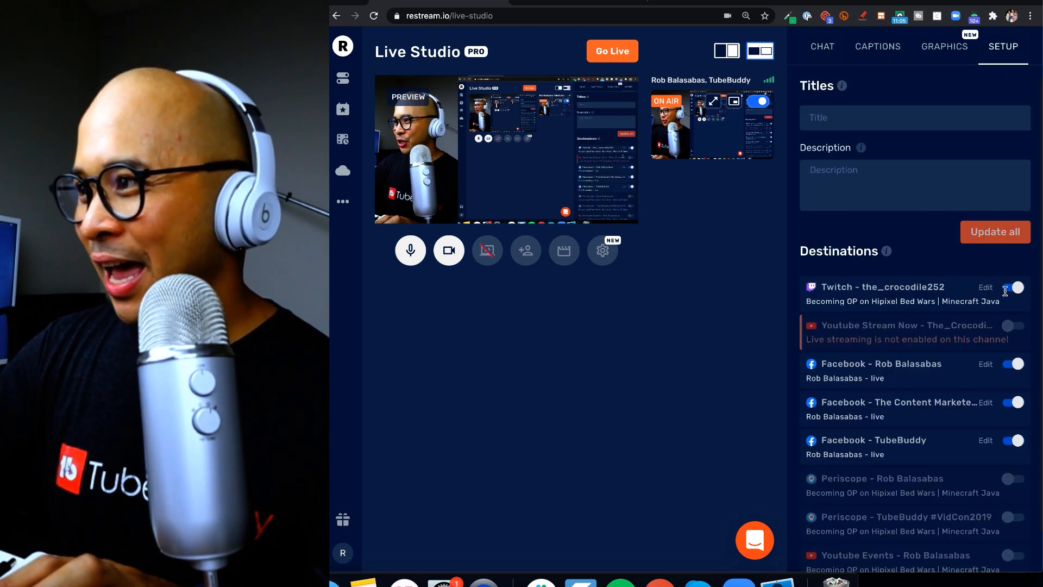
{"action": "left_click", "coordinate": [1014, 288]}
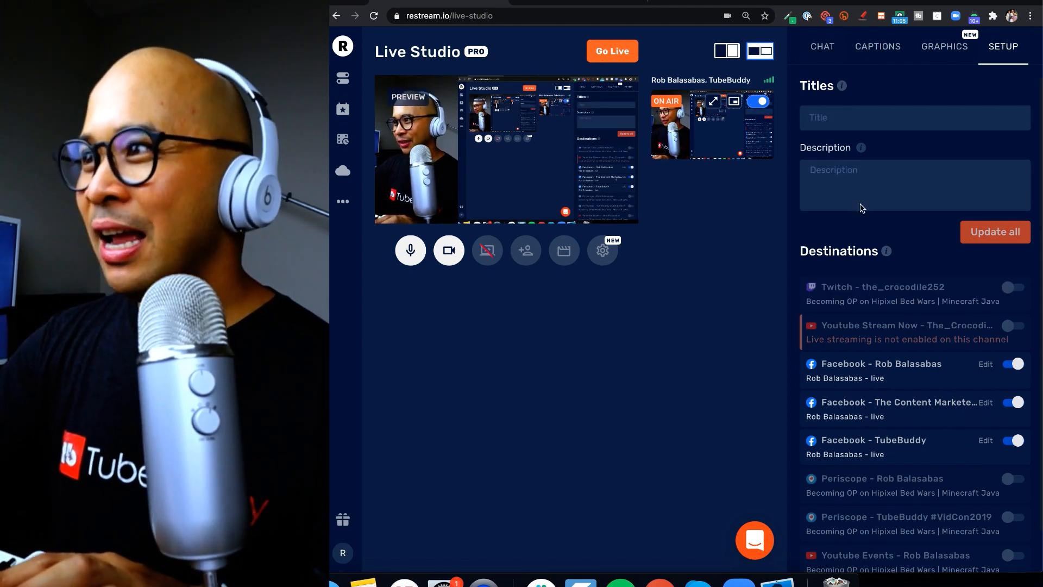
- Enter 'Test FB LIVE Title' and 'Test FB LIVE Description', then apply to all destinations
{"action": "type", "text": "Test FB LIVE Title"}
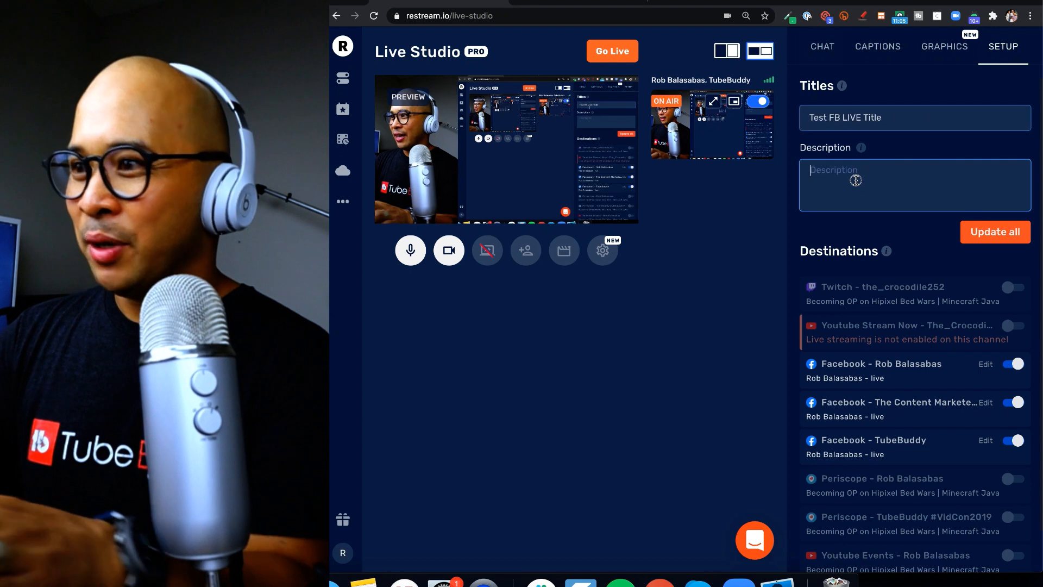
{"action": "type", "text": "T"}
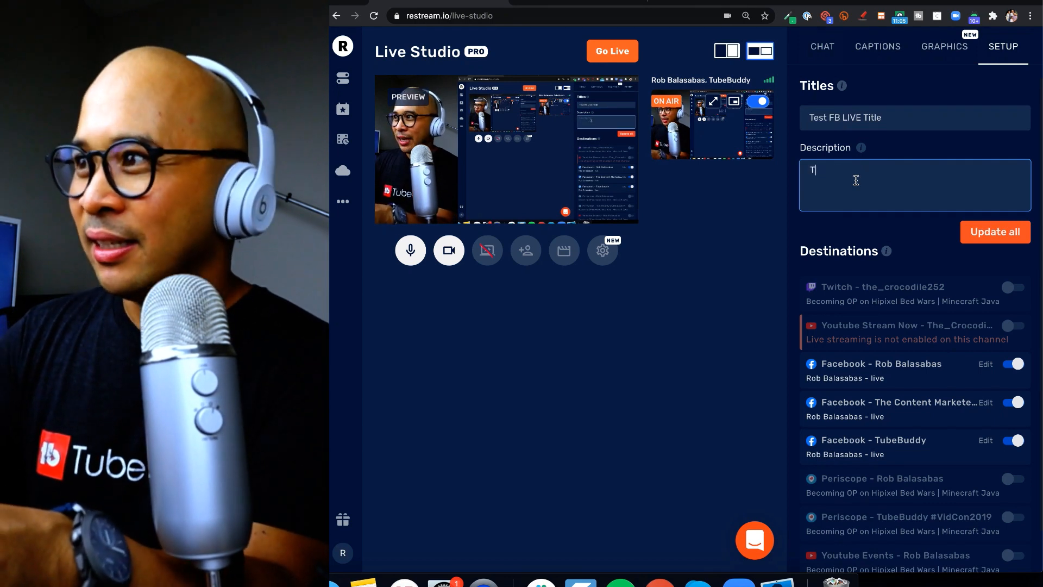
{"action": "type", "text": "est FB"}
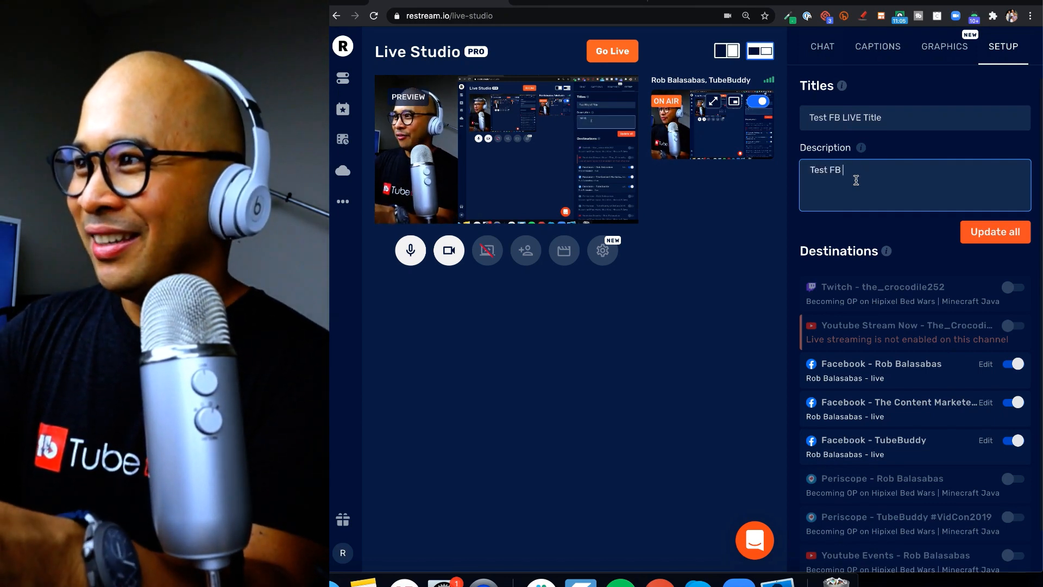
{"action": "type", "text": "LIVE Description"}
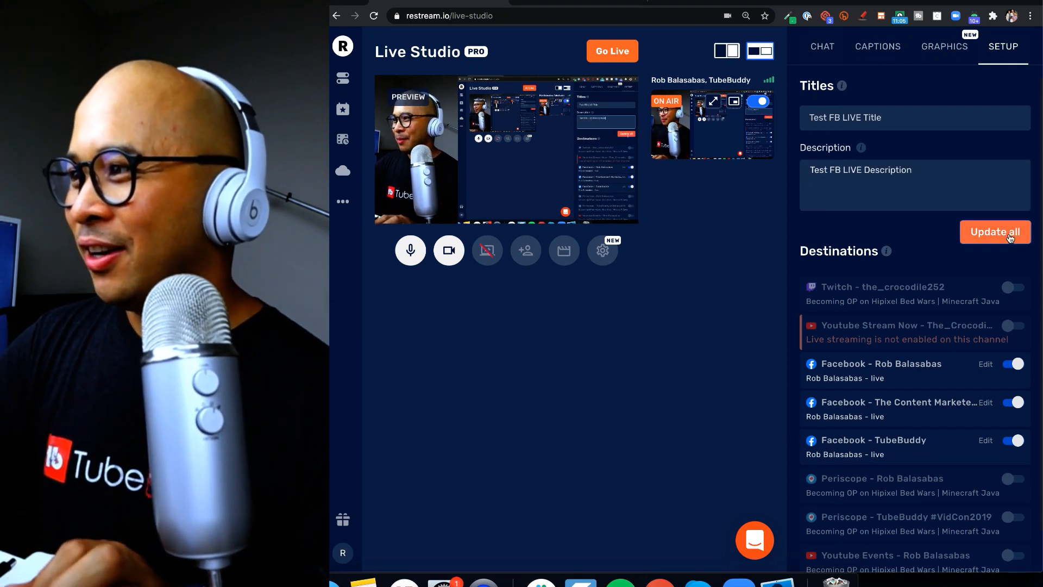
{"action": "left_click", "coordinate": [995, 232]}
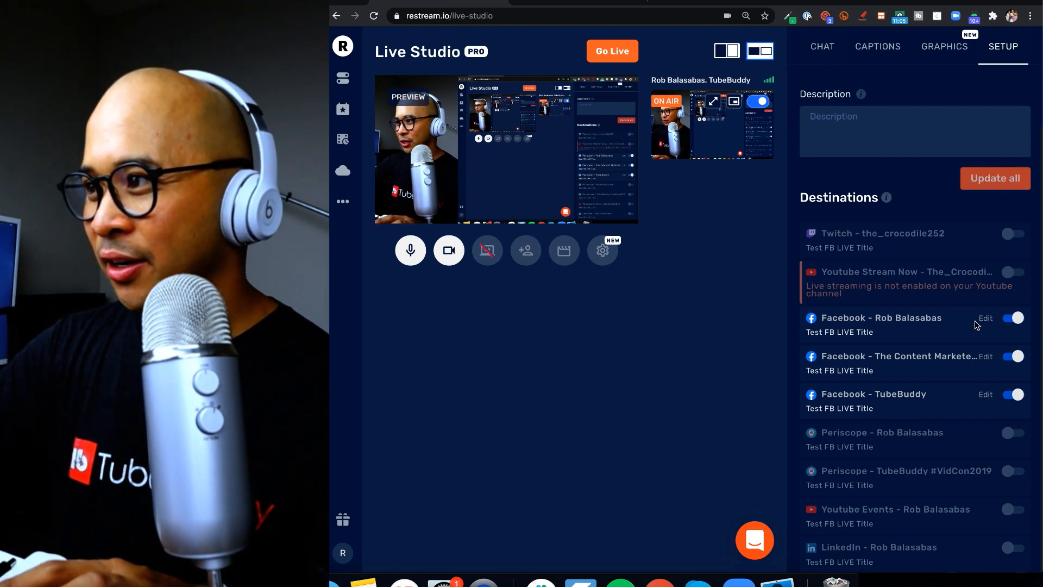
- Open Edit for The Content Marketer's Cafe destination and scroll to its title and description
{"action": "left_click", "coordinate": [986, 356]}
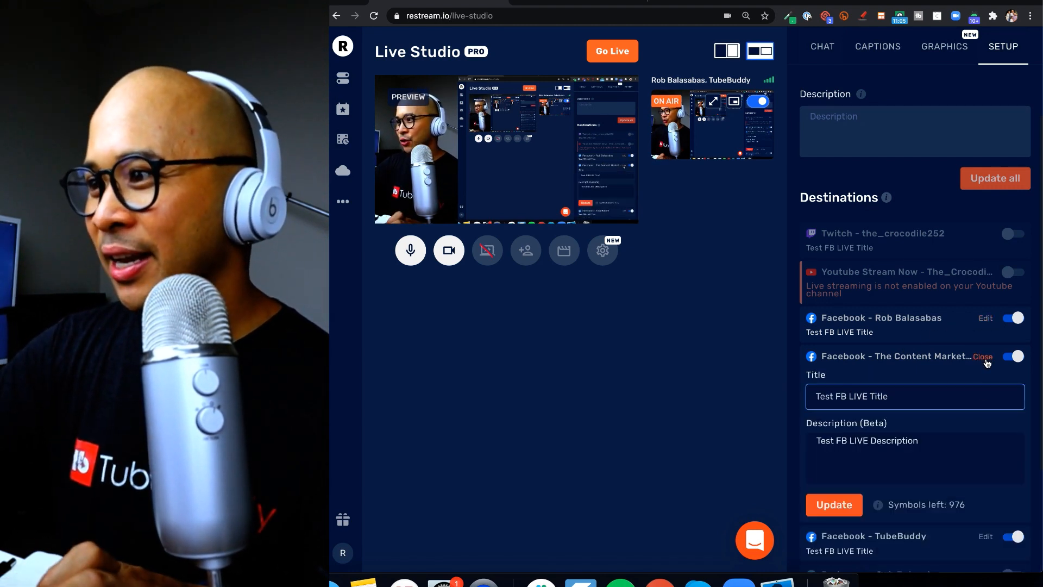
{"action": "scroll", "scroll_direction": "down", "scroll_amount": 3}
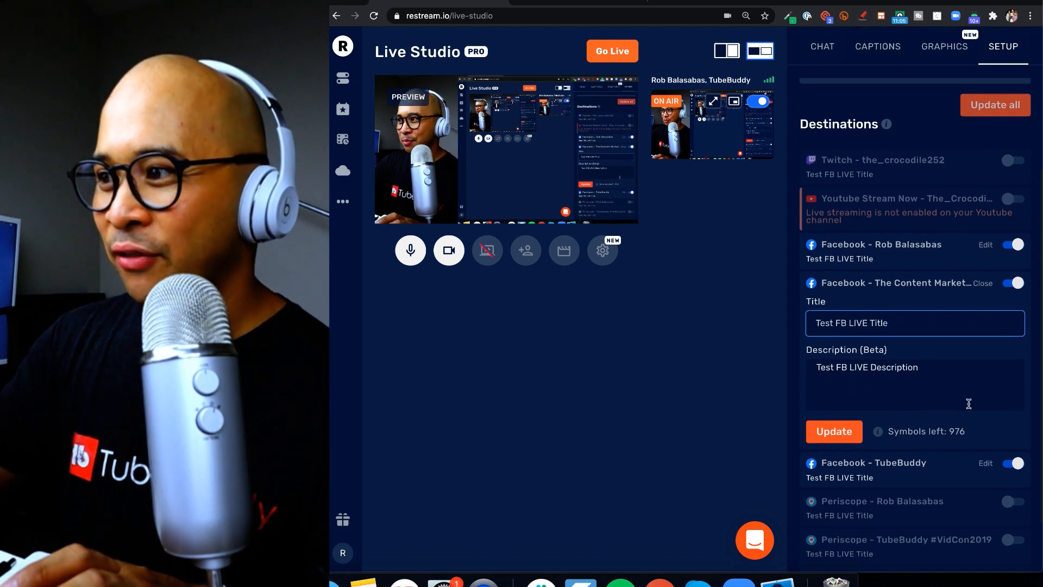